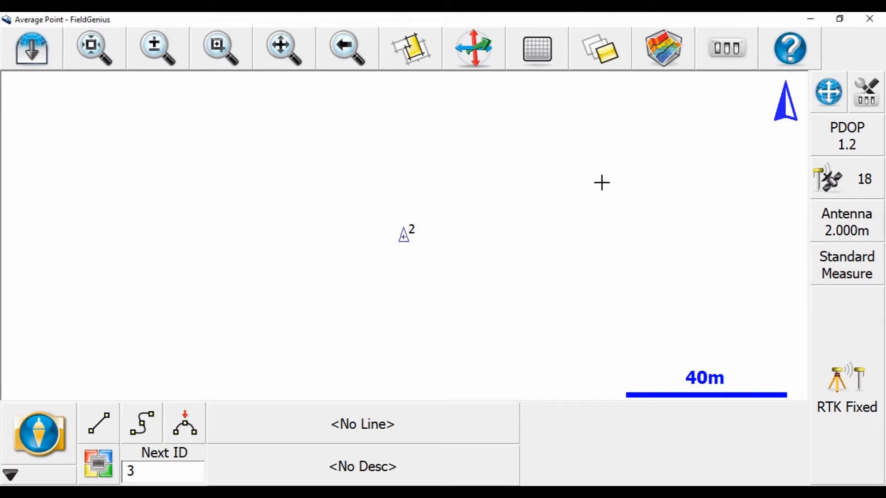
mouse_move(824, 340)
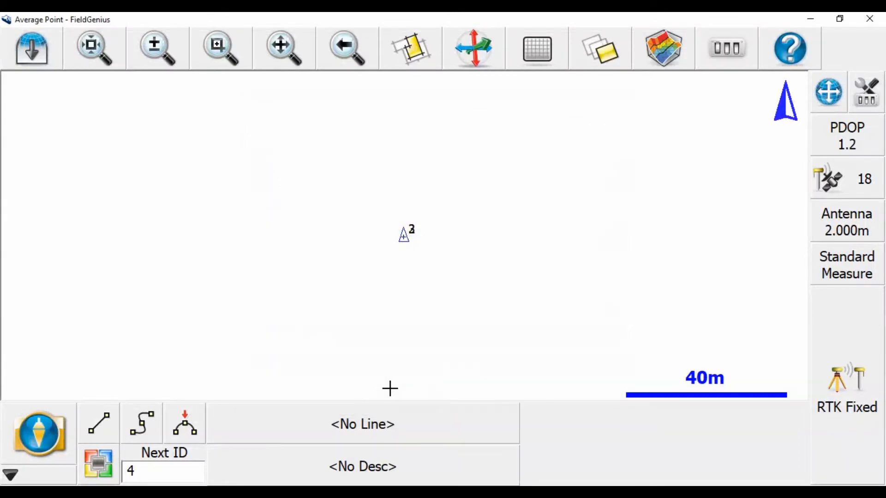
mouse_move(803, 306)
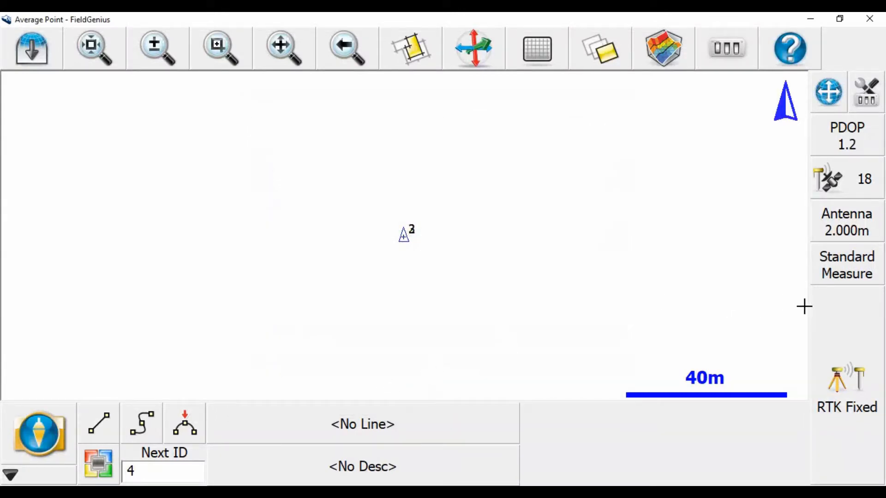
Step: Start another GNSS measurement at the same spot as point 2
left_click(39, 434)
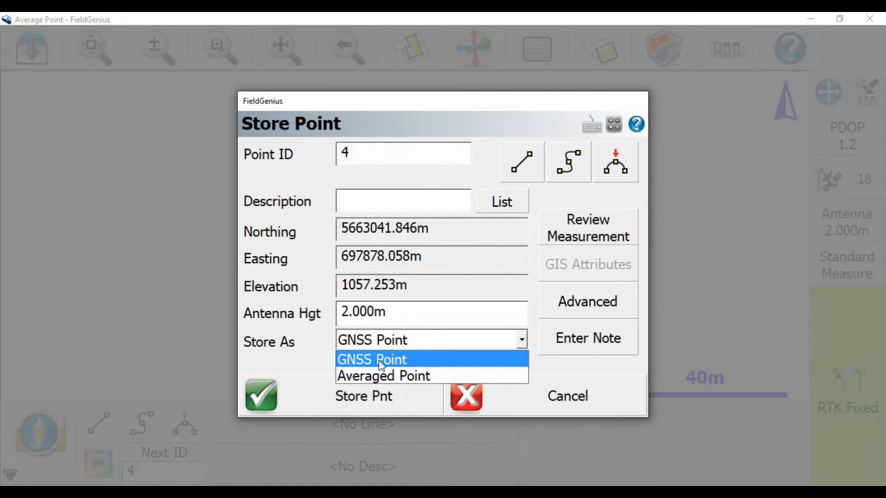
Step: Store the observation as an Averaged Point with original Point ID 3
left_click(383, 376)
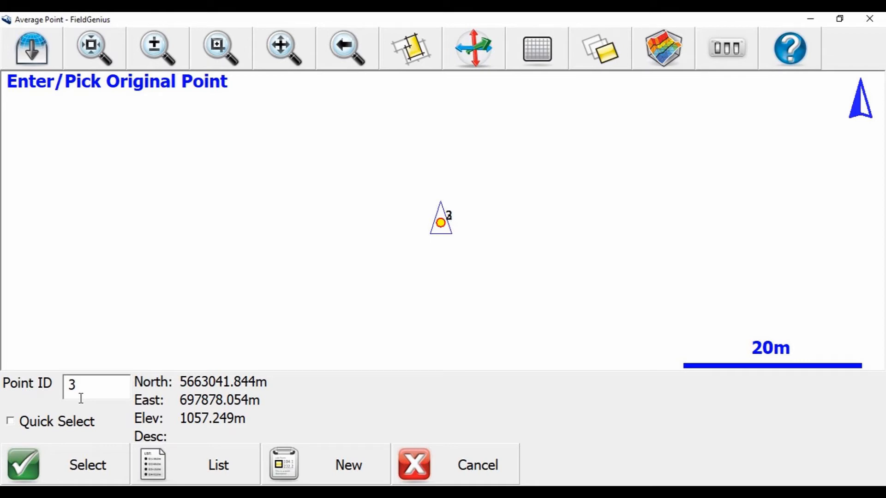
left_click(65, 464)
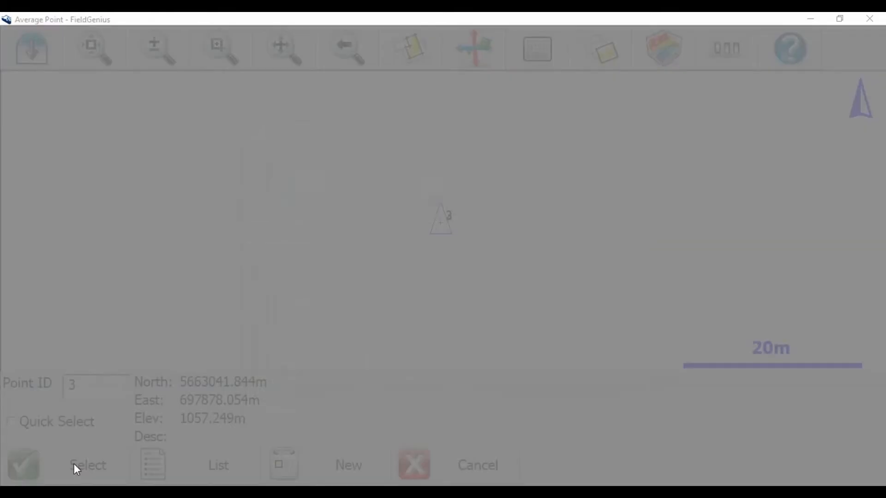
left_click(88, 465)
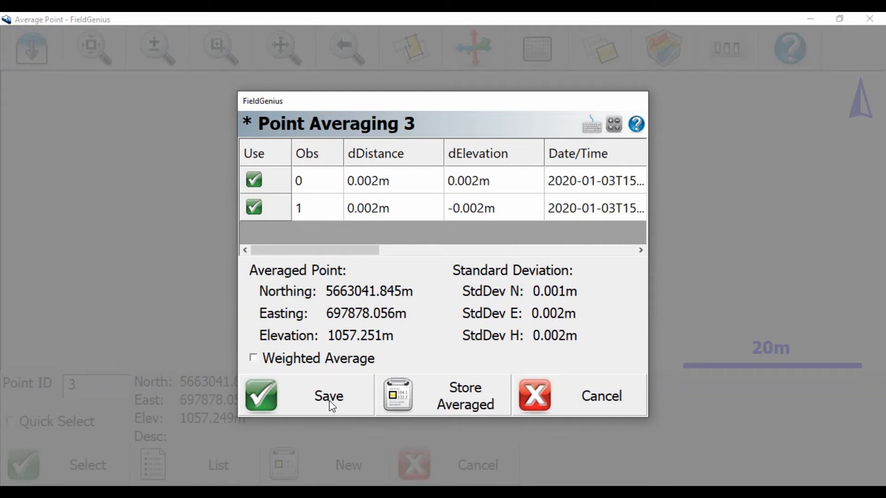
mouse_move(377, 402)
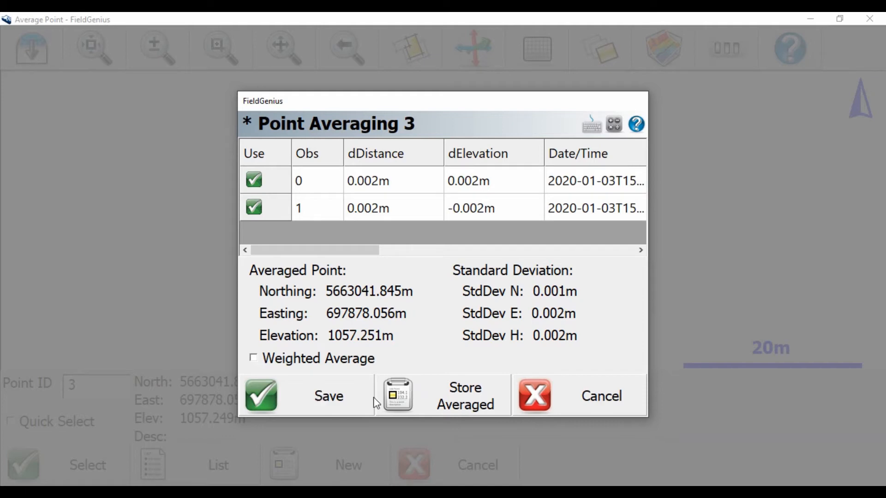
Step: Save point 3 as the average of its two GNSS observations
left_click(306, 396)
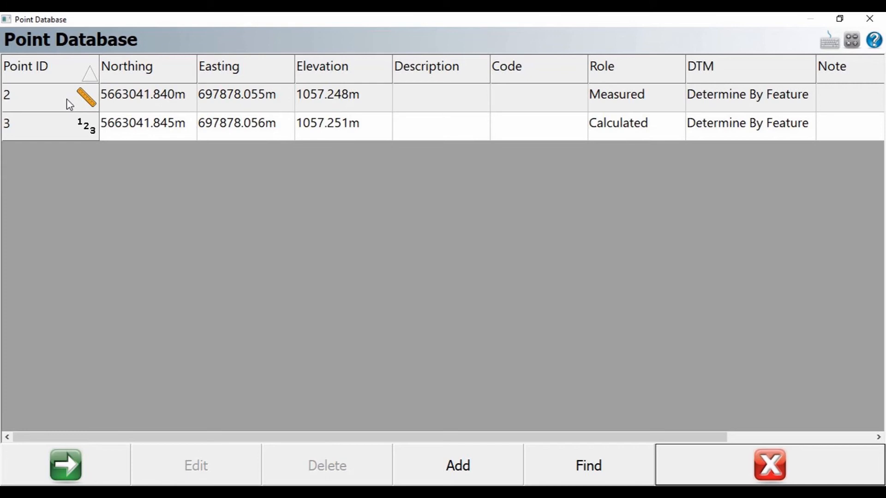
mouse_move(67, 126)
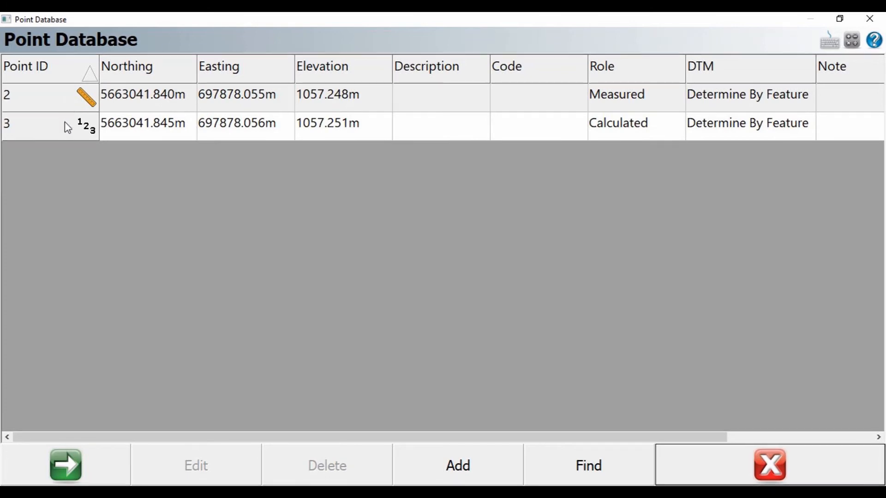
mouse_move(188, 133)
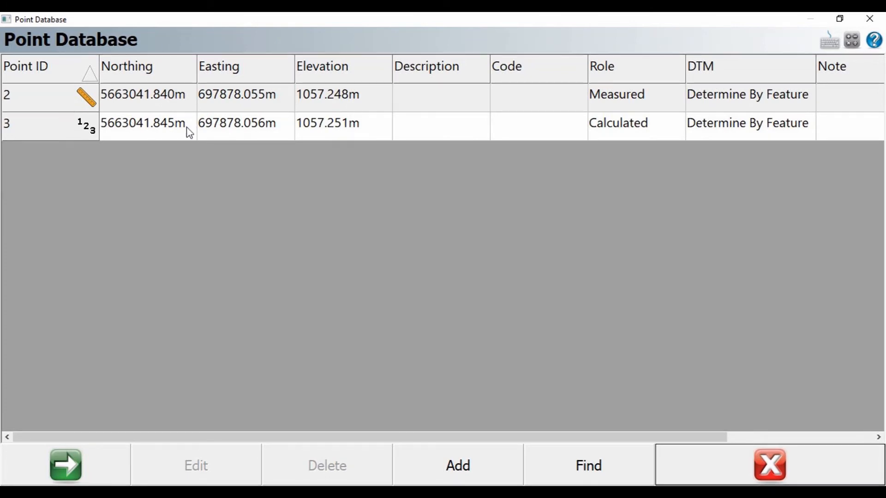
Step: Select point 3's Calculated record in the Point Database
left_click(144, 122)
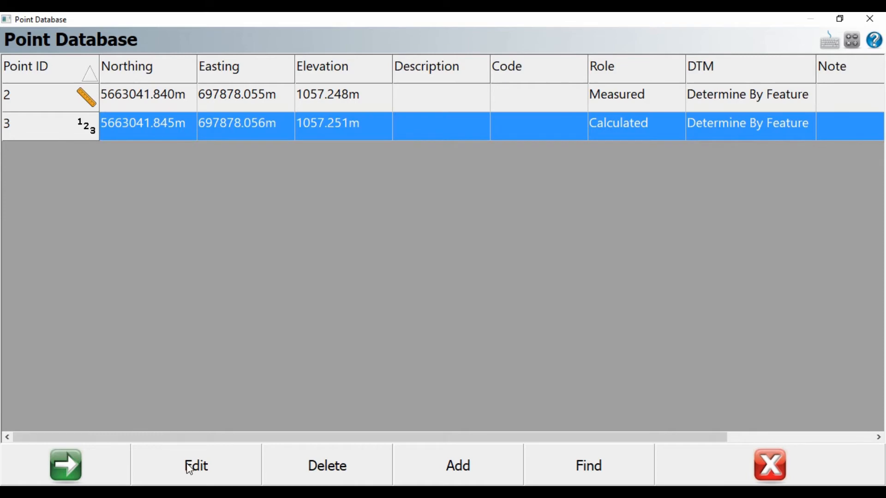
left_click(196, 465)
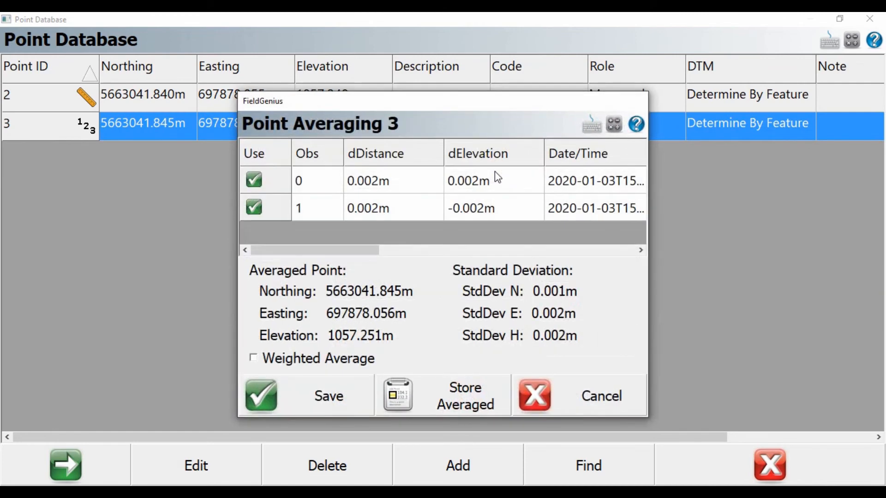
mouse_move(408, 202)
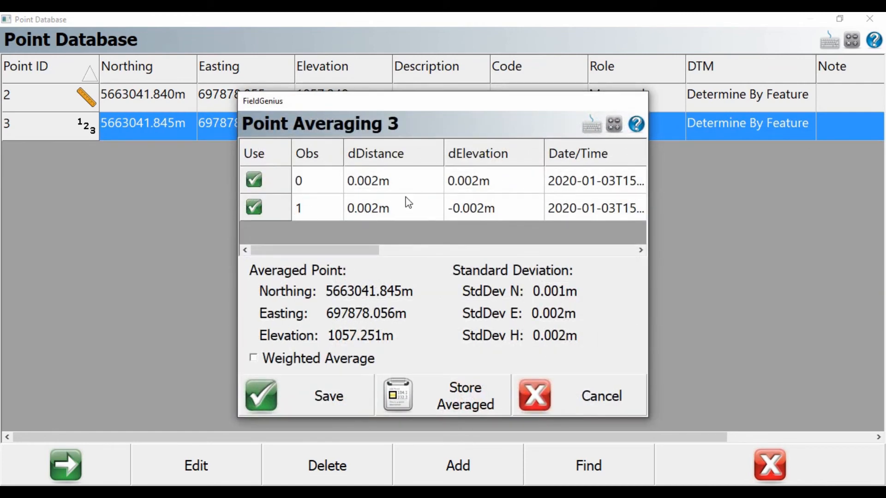
mouse_move(353, 375)
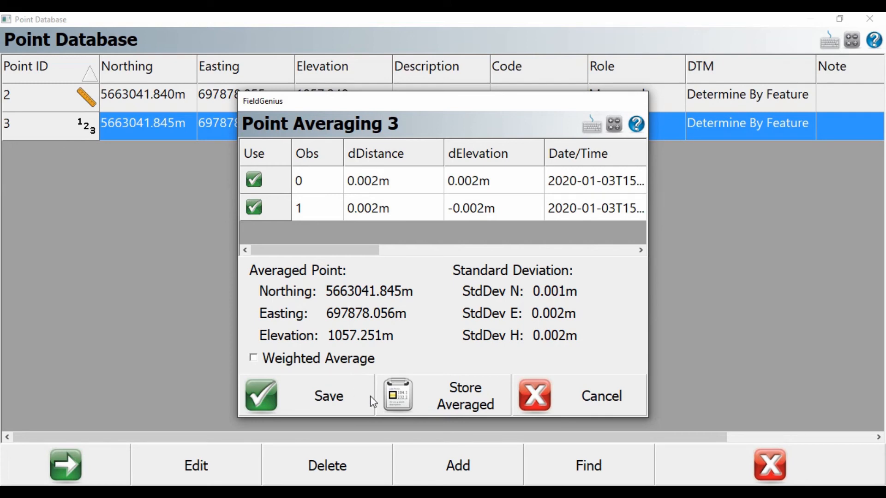
left_click(306, 396)
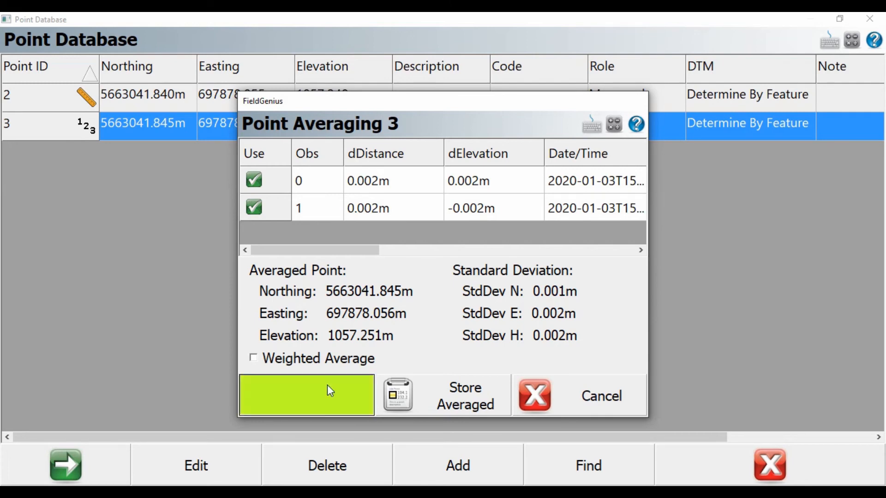
left_click(307, 393)
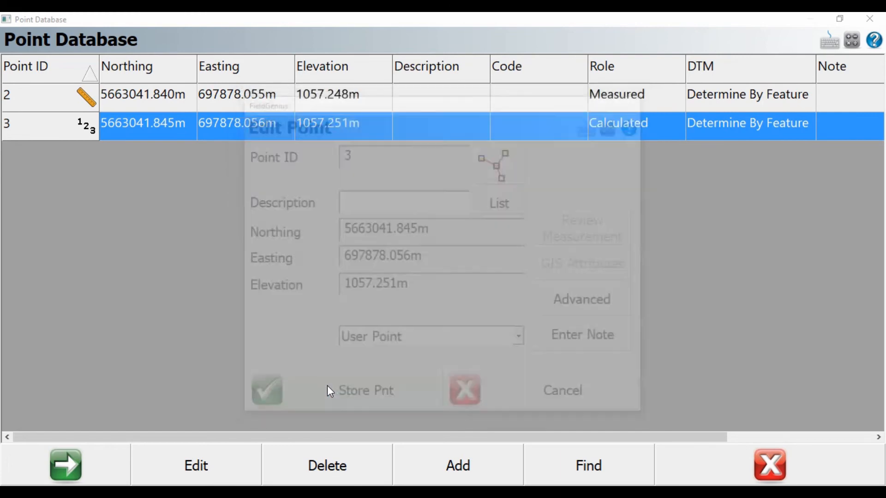
left_click(266, 389)
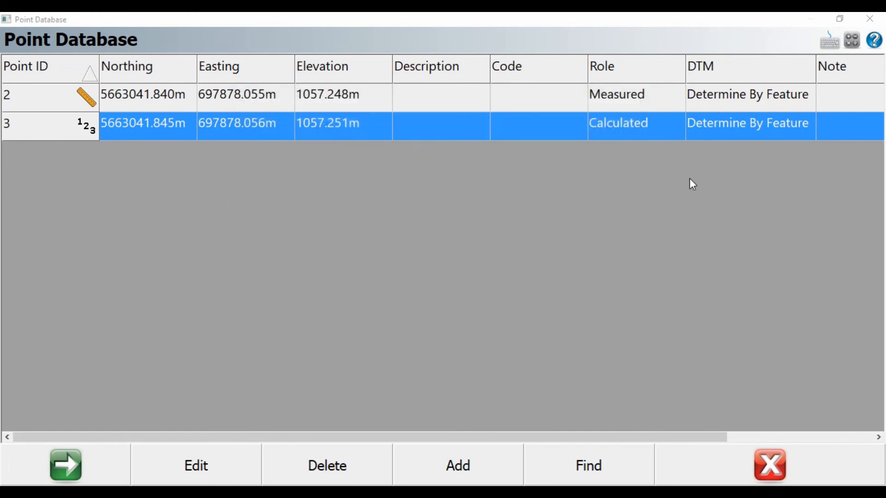
mouse_move(719, 452)
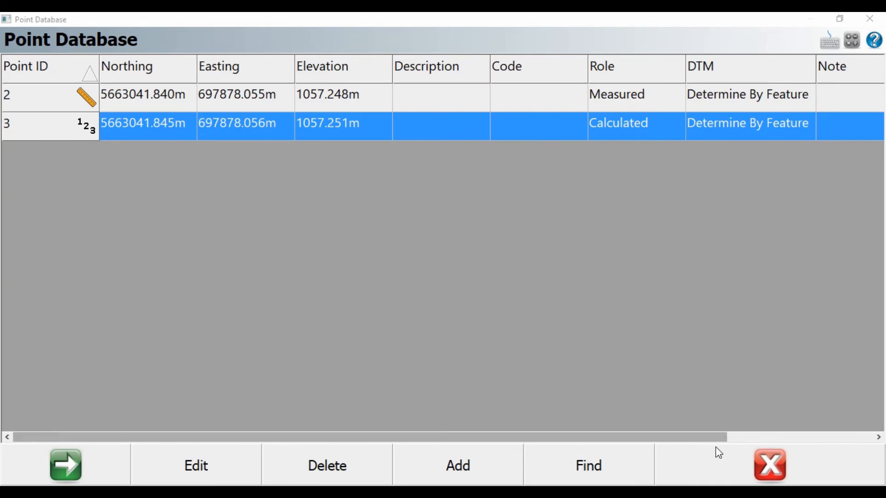